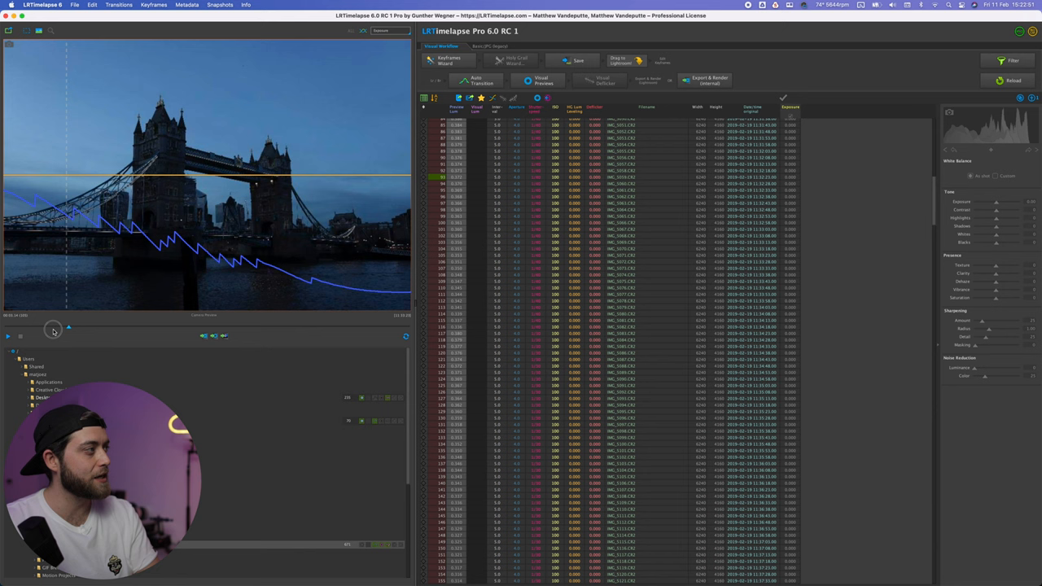
Scrub along the timeline from the dark opening frames to a brighter frame on the exposure curve.
left_click_drag(52, 329, 309, 329)
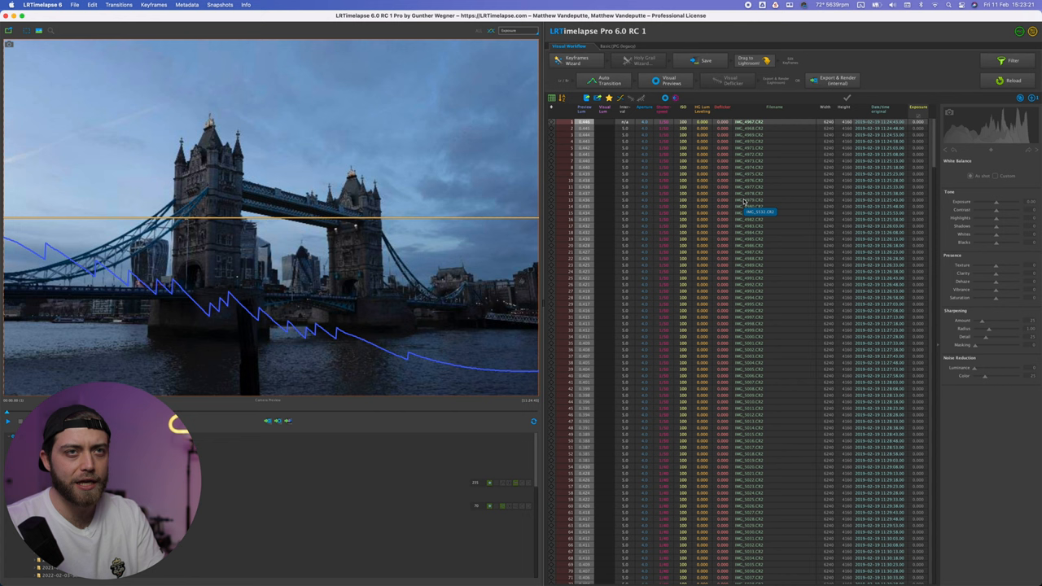
mouse_move(635, 45)
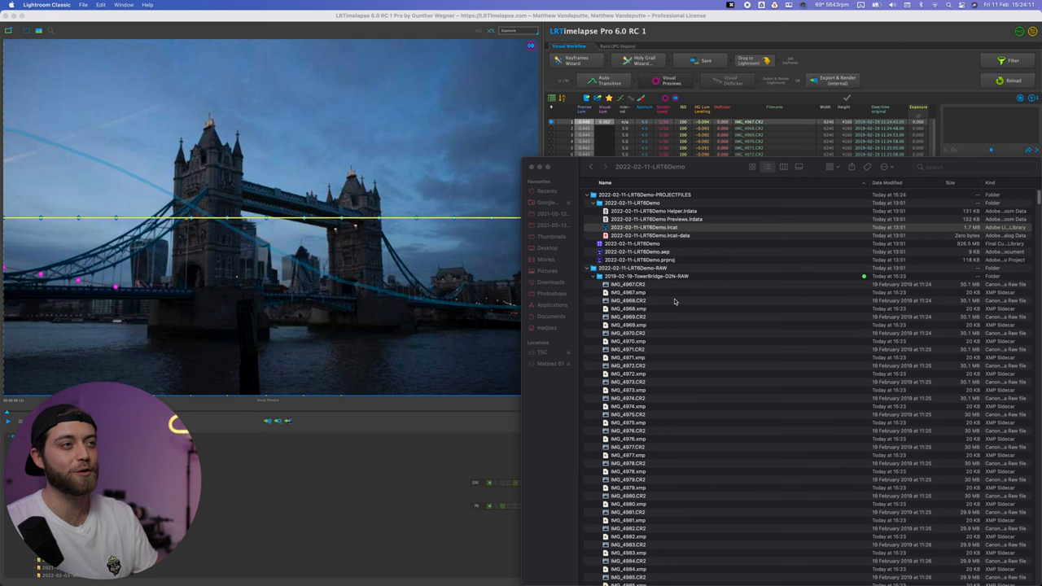
Select the project's .lrcat catalog in the 2022-02-11-LRTDemo folder and launch it.
left_click(643, 228)
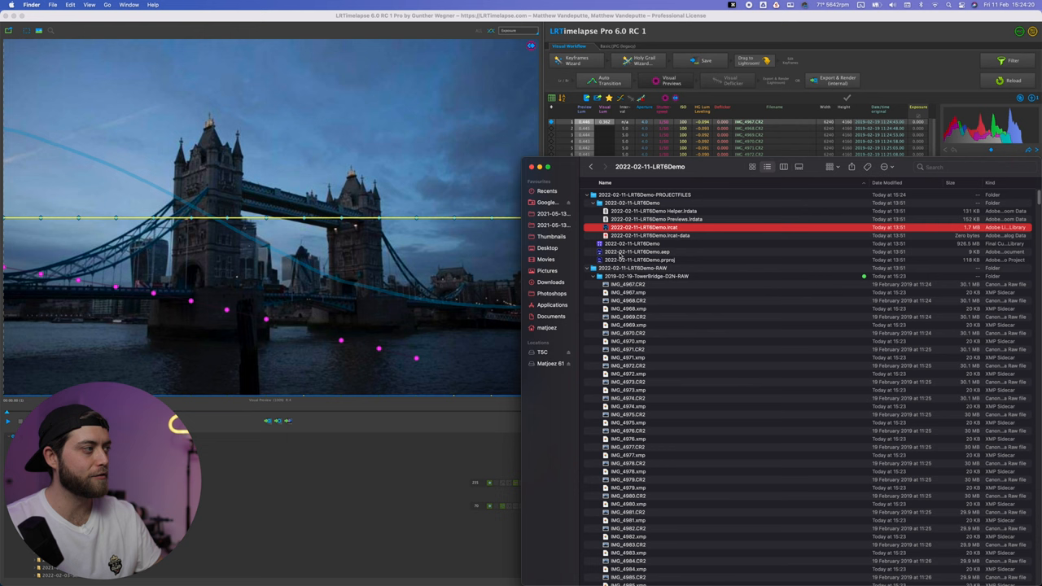
key("cmd+tab")
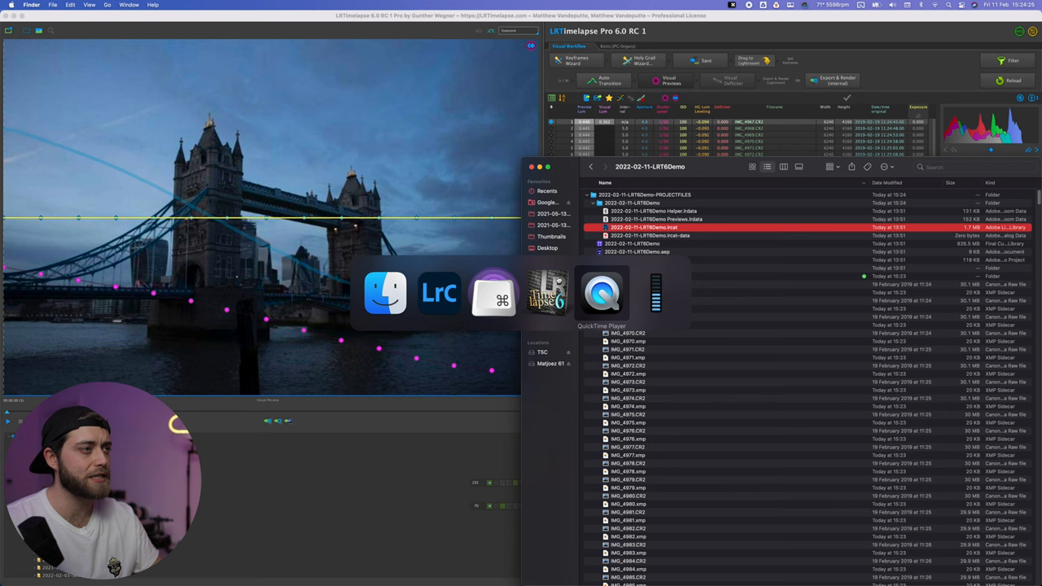
Start an import so the Tower Bridge RAW folder's frames appear in the Import dialog.
left_click(440, 293)
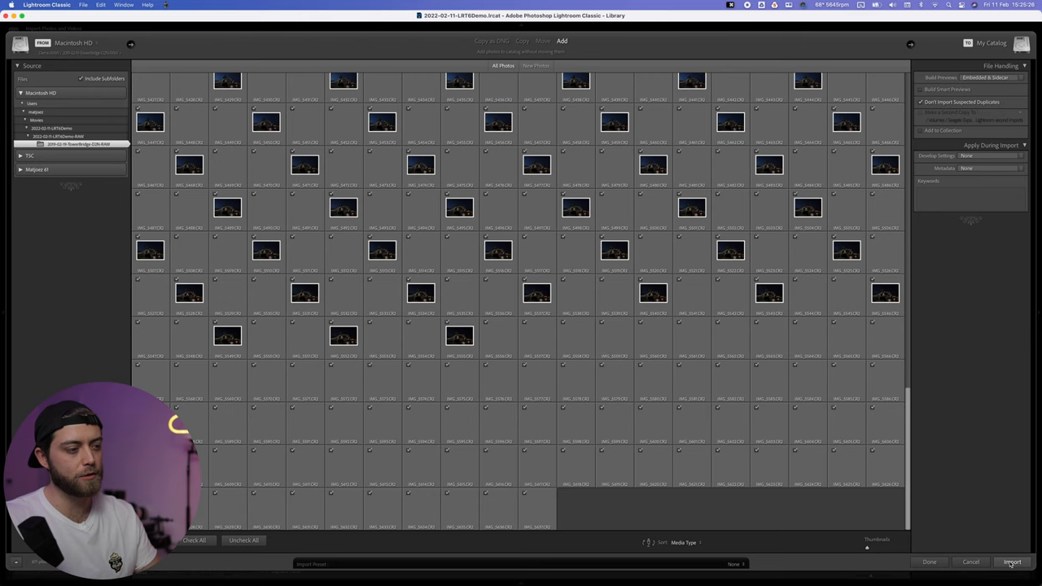
Confirm the import so the Tower Bridge raw frames fill the Library grid.
left_click(1013, 562)
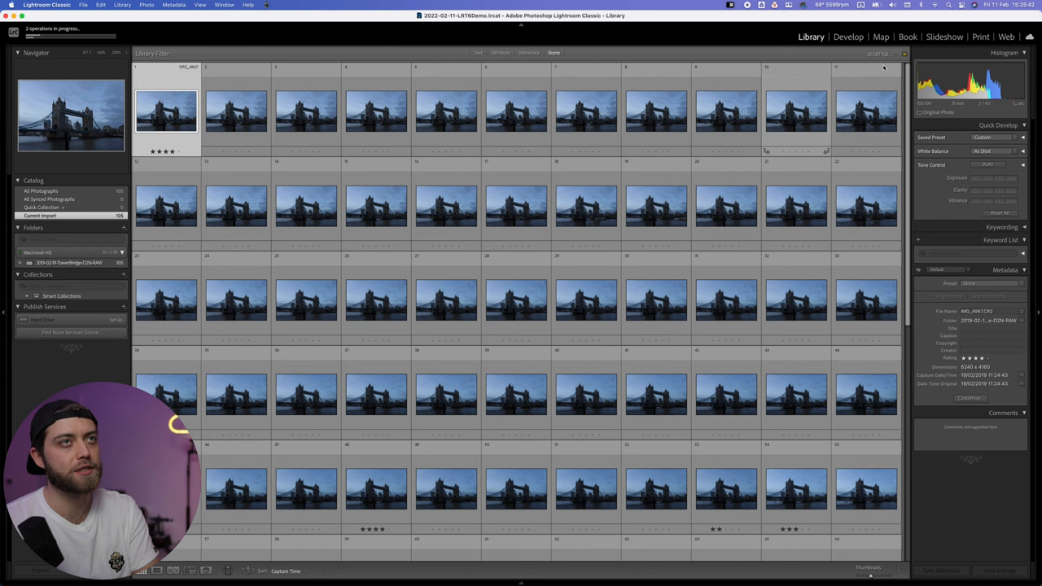
Check keyframes in LRTimelapse, filter the Library to star-rated keyframes and select IMG_4967 for developing.
left_click(879, 53)
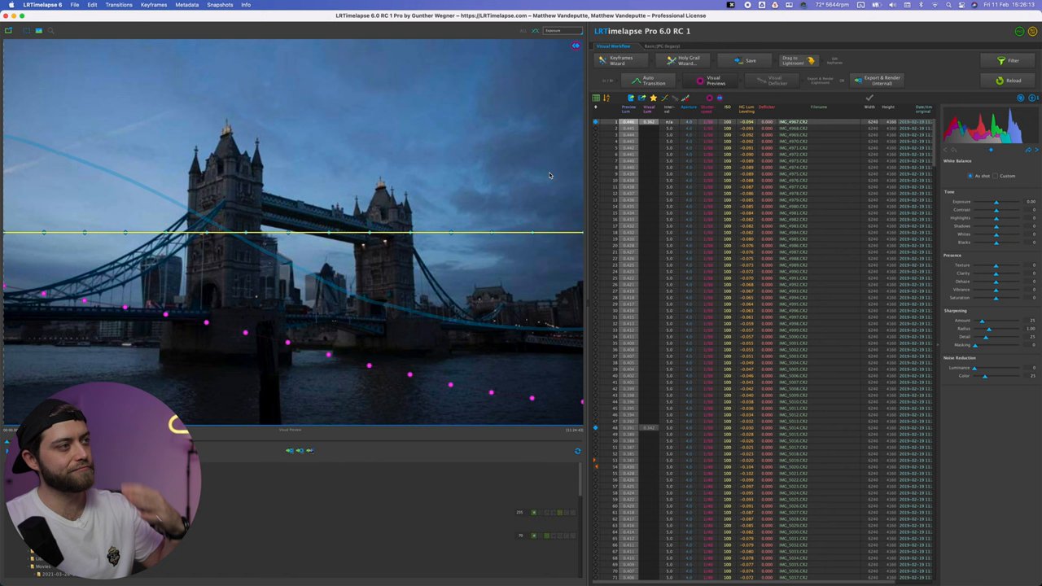
scroll("down", 3)
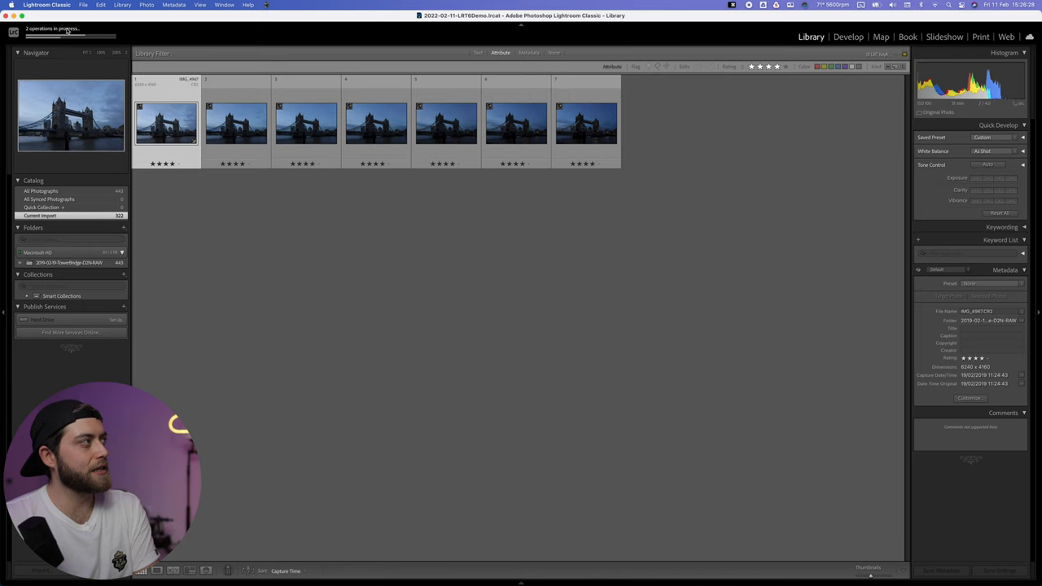
left_click(68, 29)
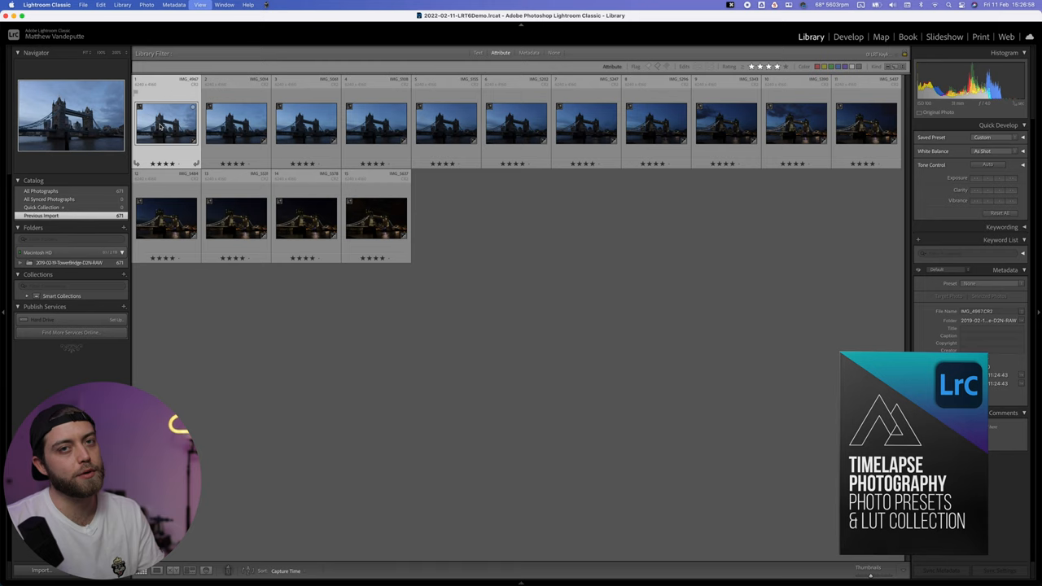
left_click(848, 36)
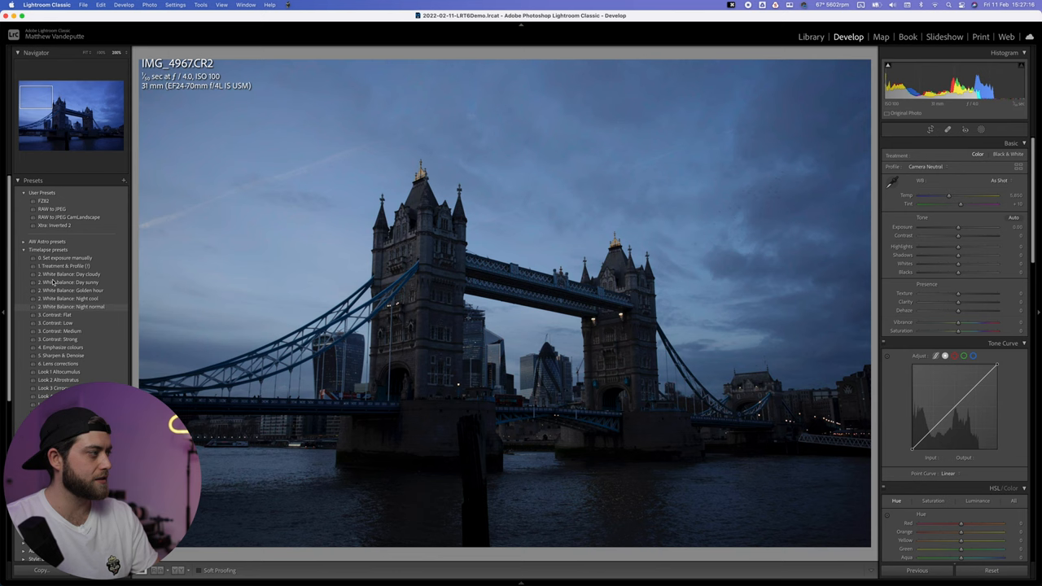
Raise IMG_4967's exposure twice, warm its white balance with a Temp tweak, and add a contrast preset.
left_click(65, 257)
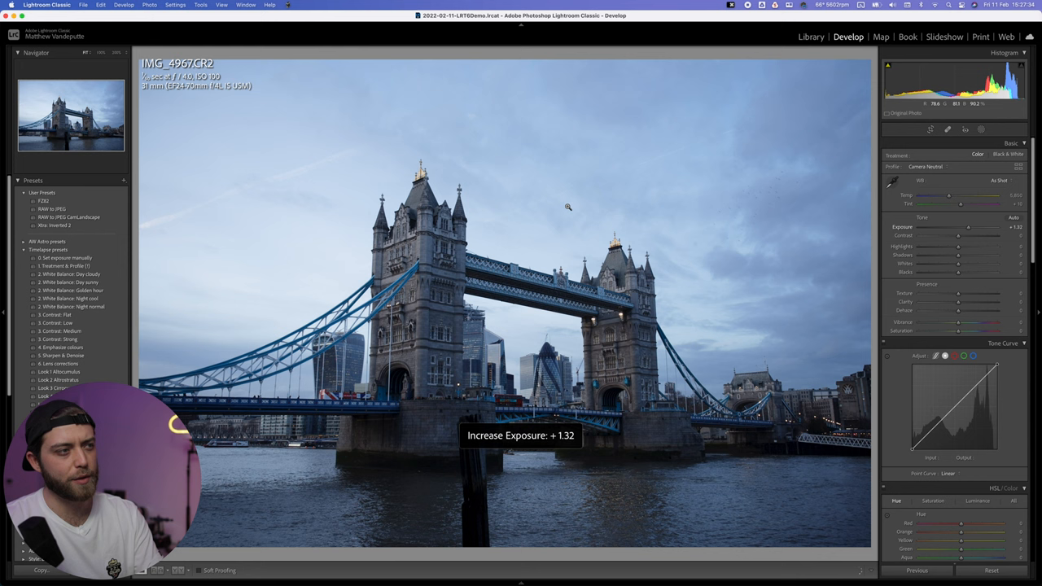
left_click(65, 267)
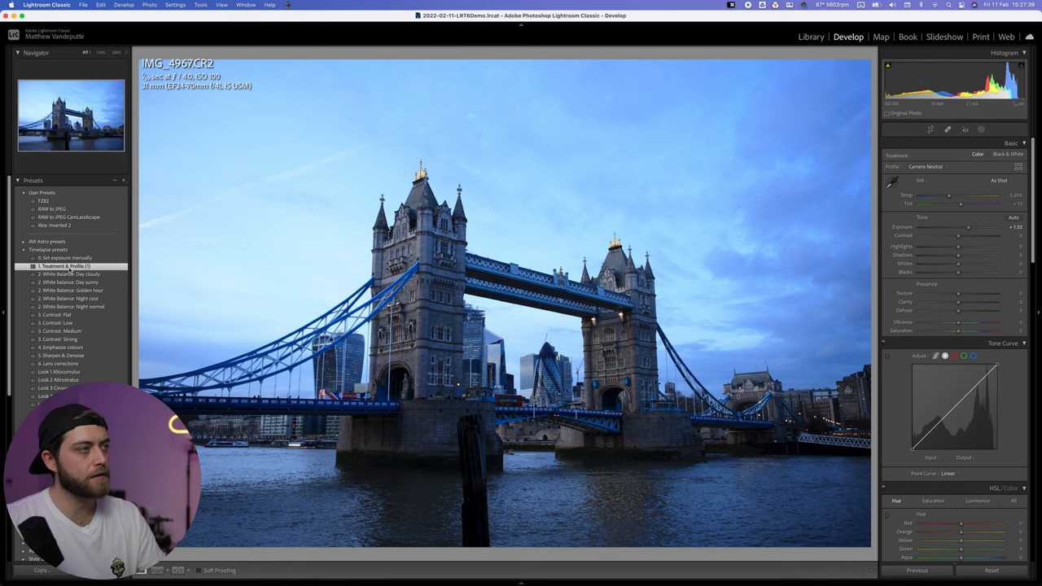
left_click(72, 290)
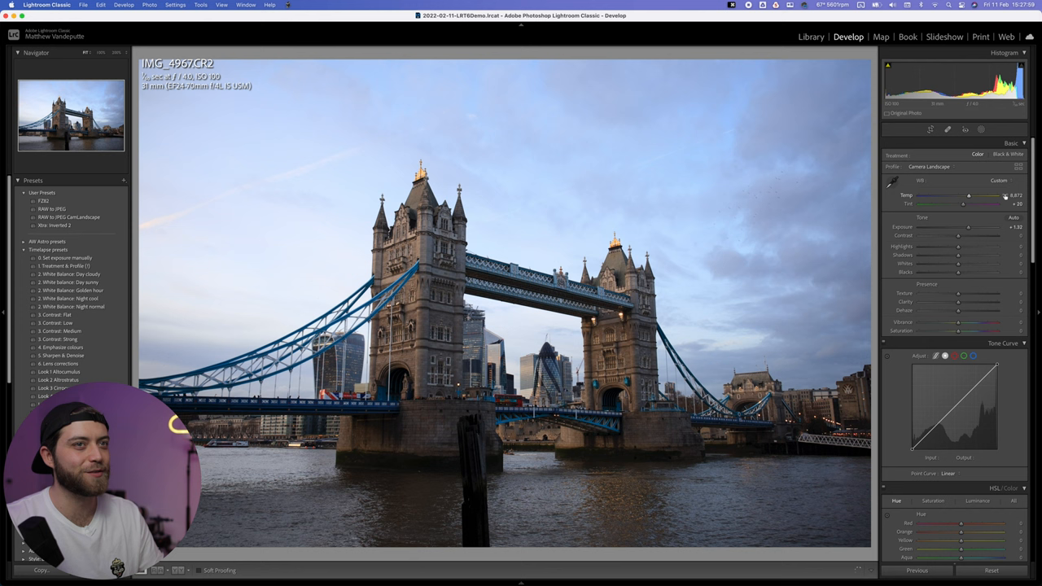
left_click_drag(973, 246, 950, 246)
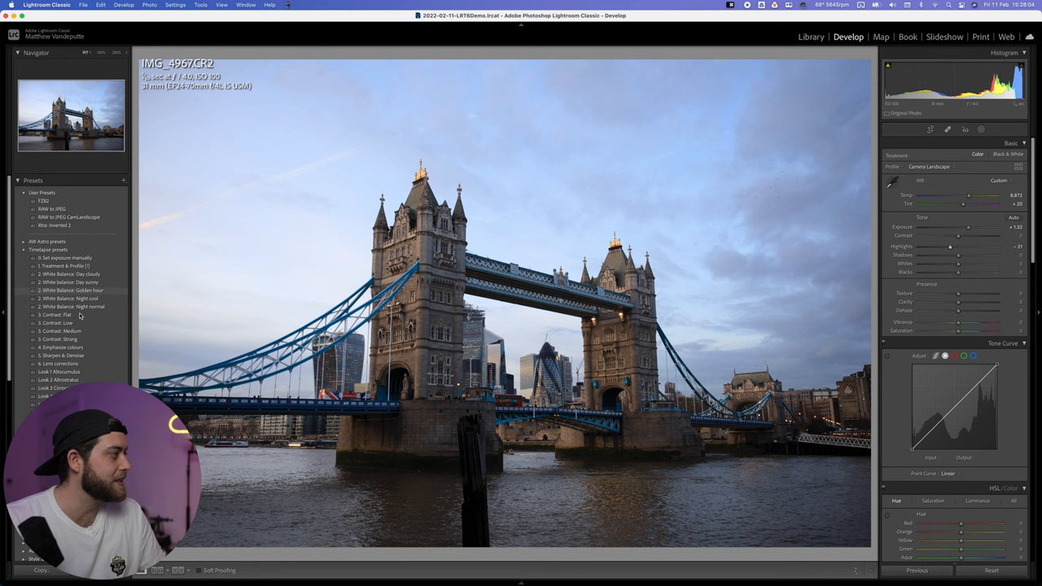
left_click(62, 349)
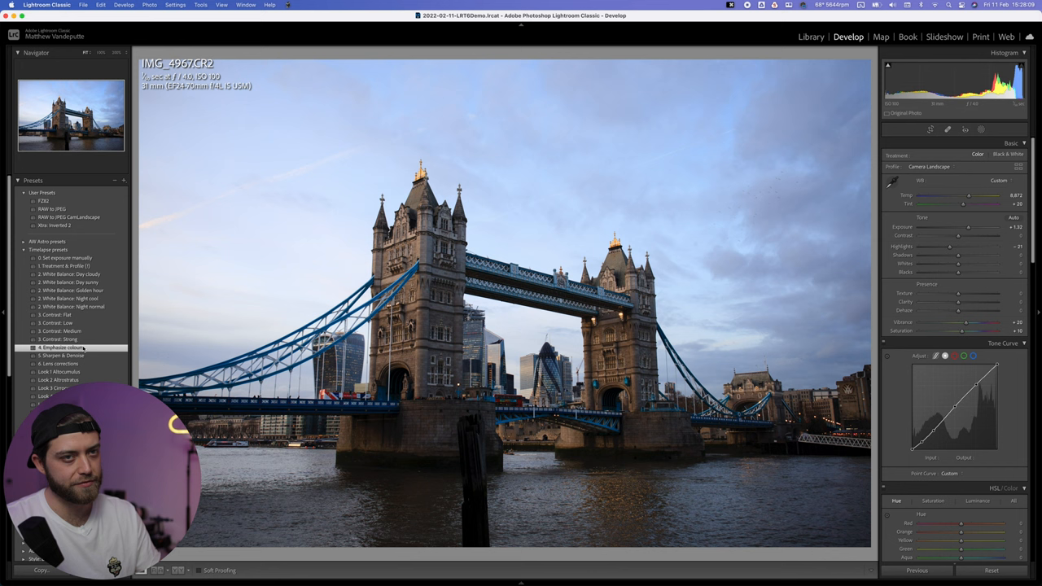
Apply a colour-emphasis preset, straighten the bridge's verticals with the Vertical slider, and return to the grid.
left_click(62, 364)
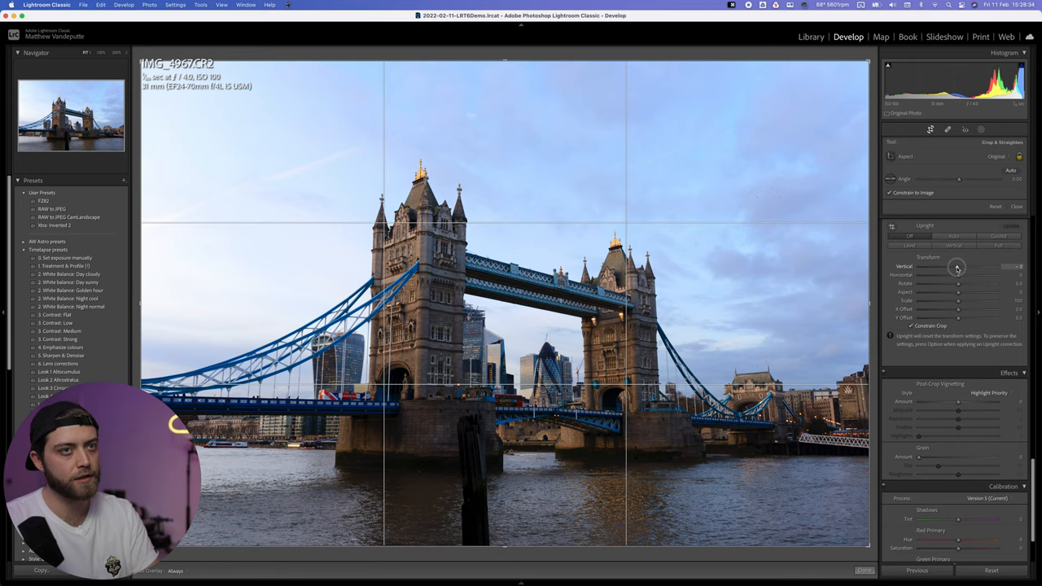
left_click_drag(958, 267, 968, 267)
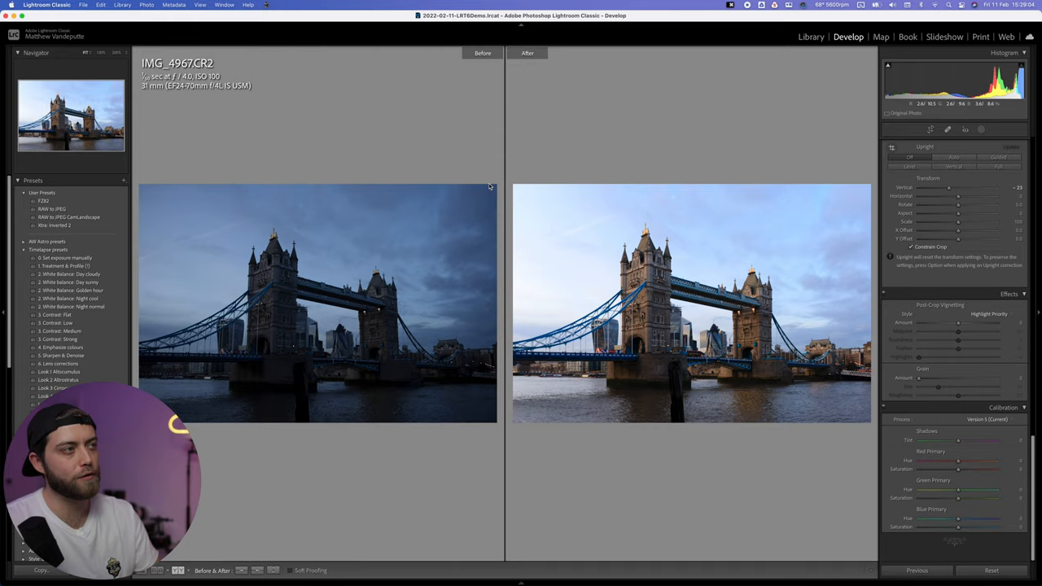
left_click(811, 36)
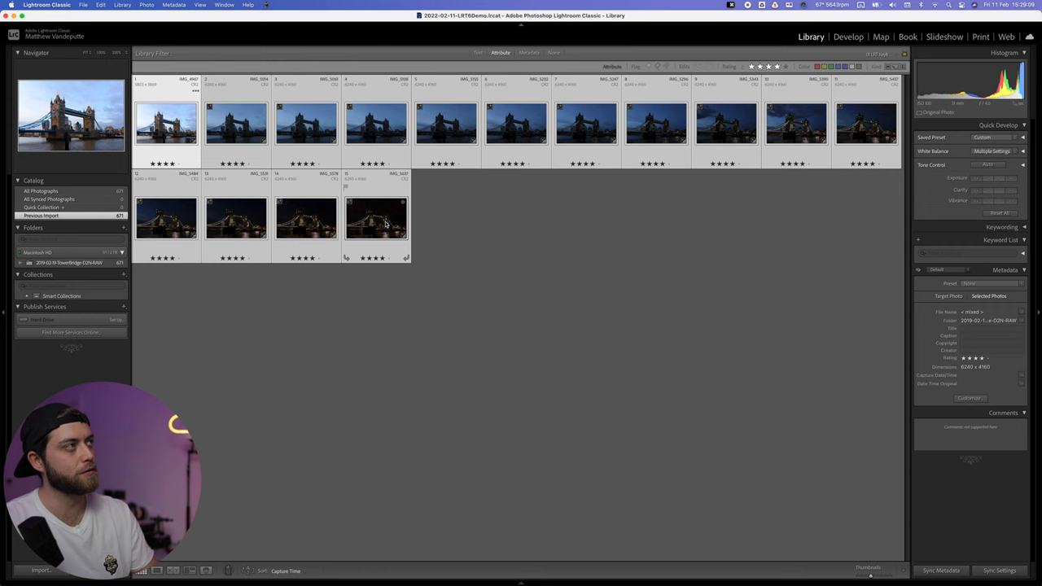
Run Scripts > 01 LRTimelapse Sync Keyframes and confirm, refreshing the fifteen keyframe thumbnails.
left_click(267, 5)
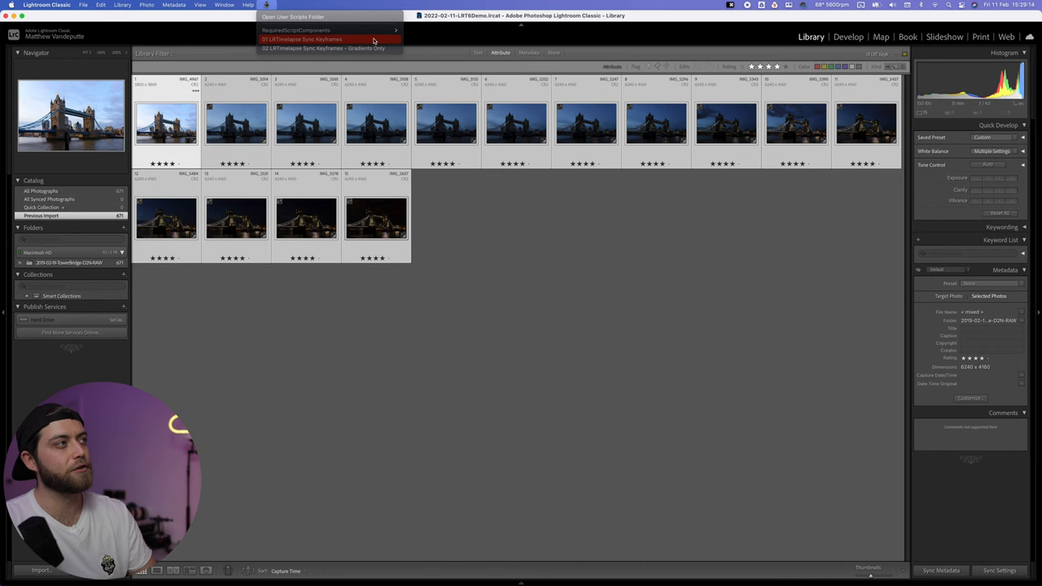
left_click(301, 39)
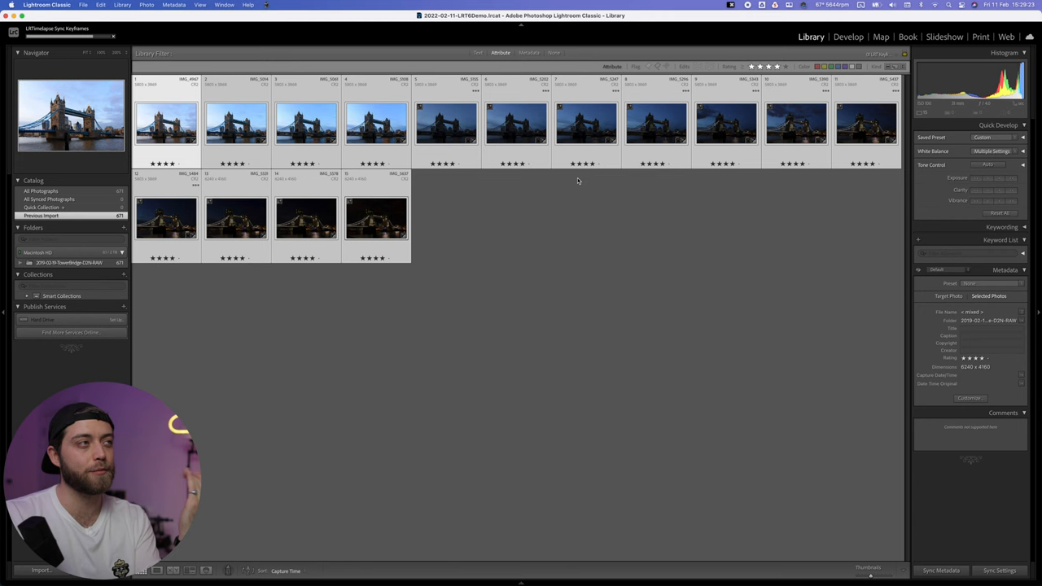
left_click(1000, 570)
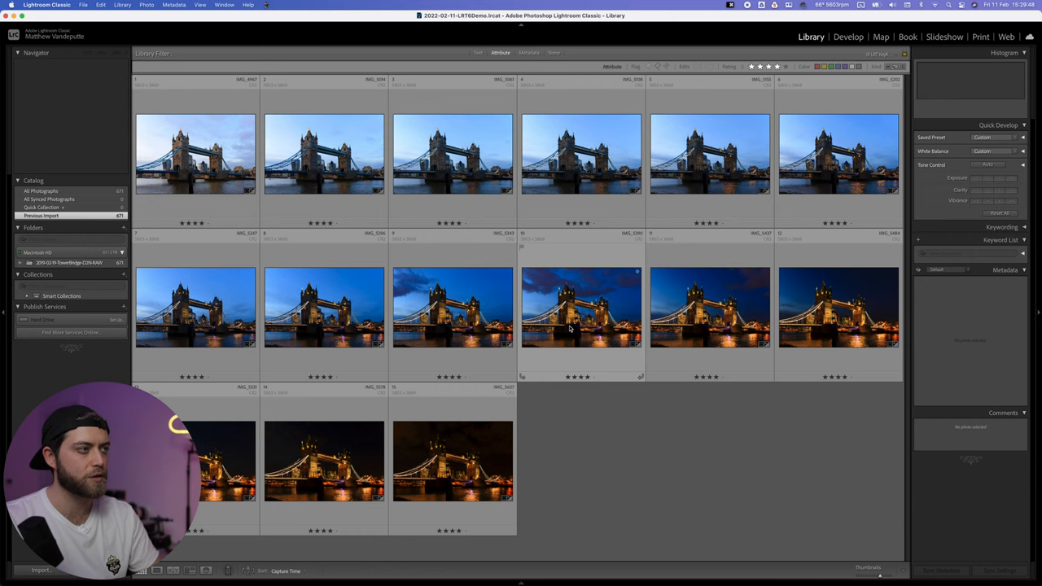
Open IMG_5343, fine-tune its Basic tone slider, and run Sync Keyframes again.
left_click(849, 35)
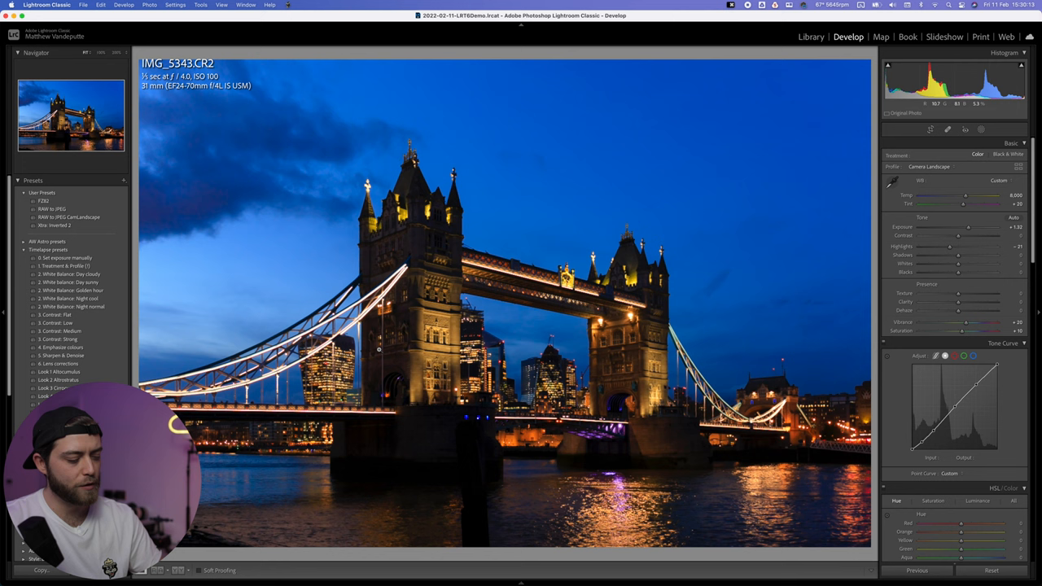
left_click_drag(969, 227, 970, 227)
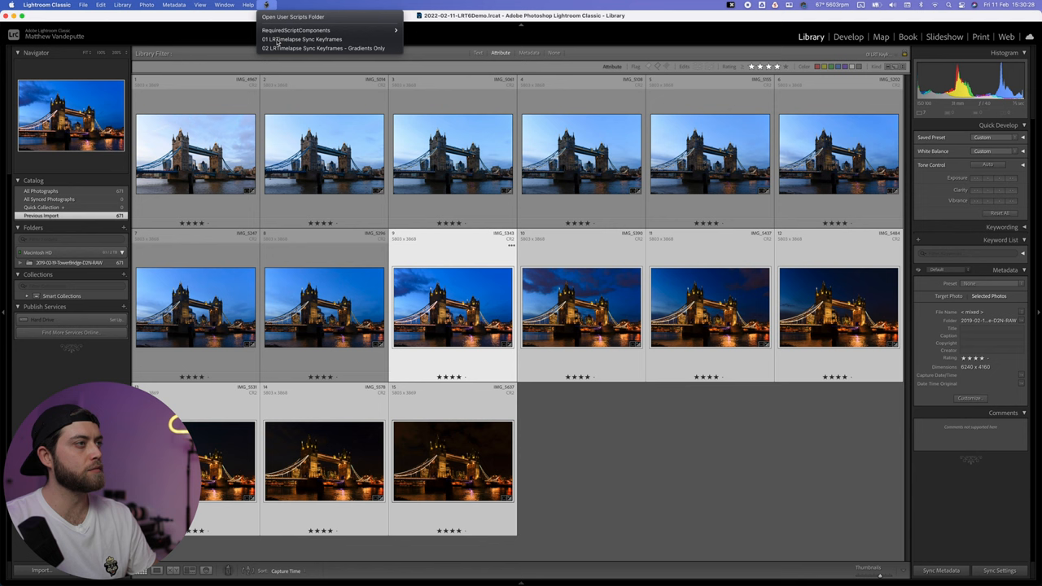
left_click(303, 39)
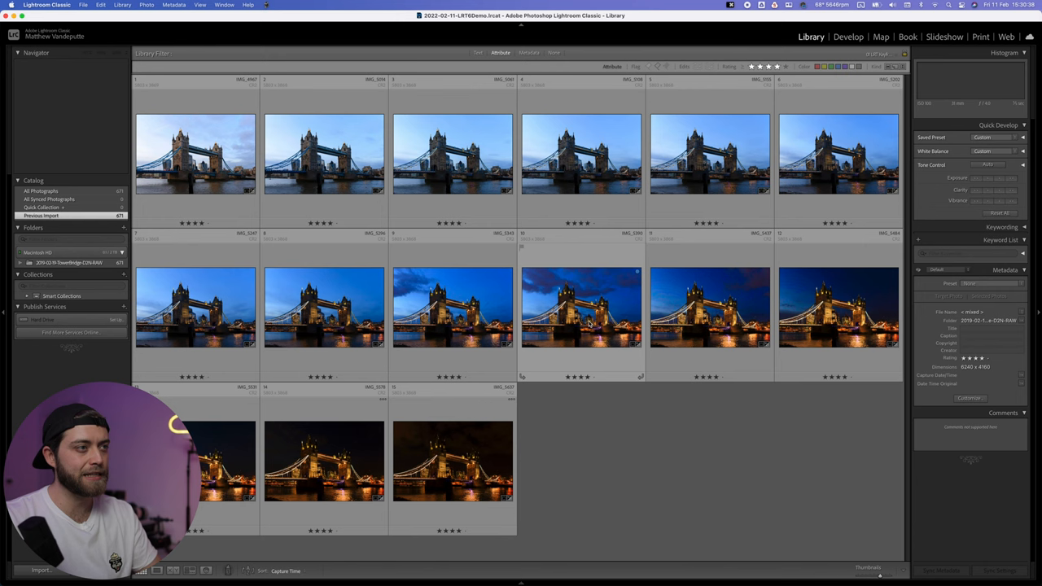
Select the deep-blue keyframe and run Sync Keyframes so all four target photos update.
left_click(848, 36)
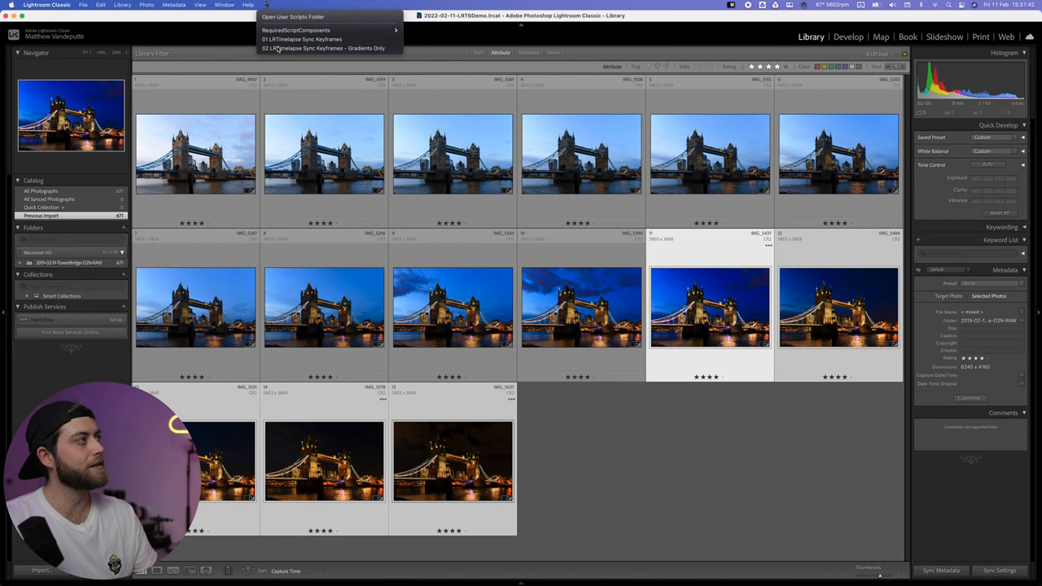
left_click(301, 39)
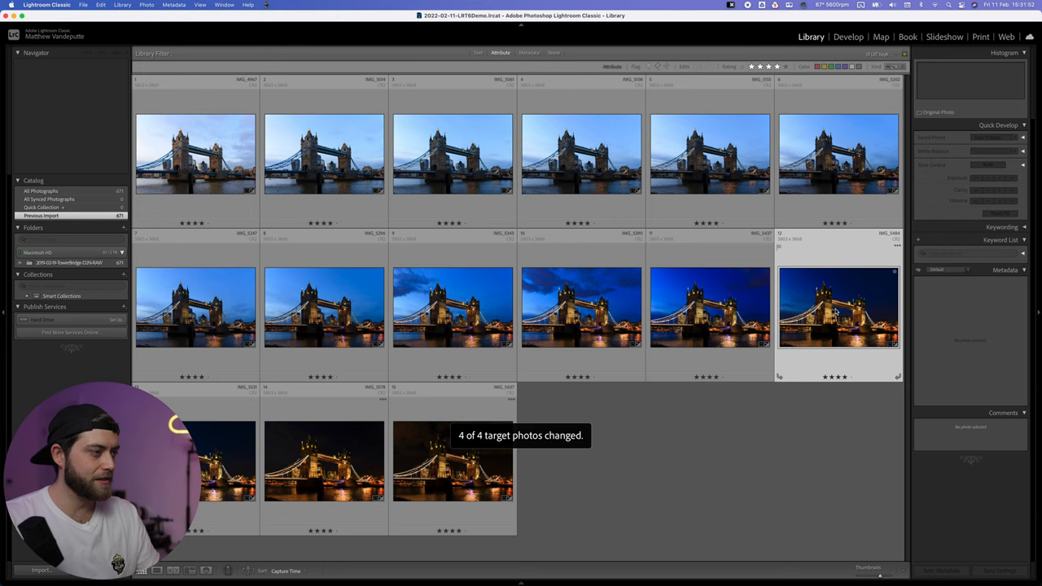
left_click(849, 36)
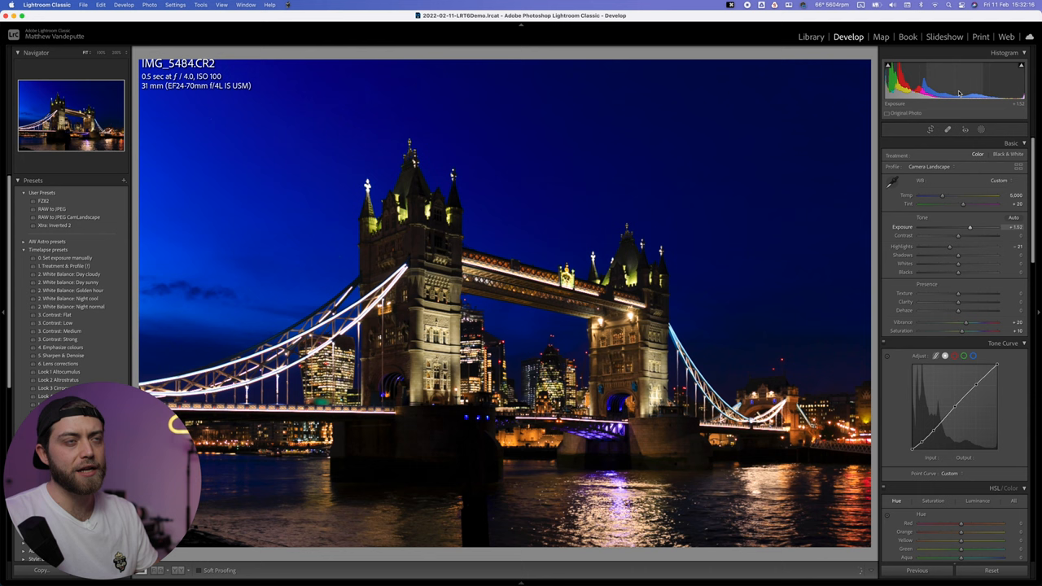
left_click(810, 35)
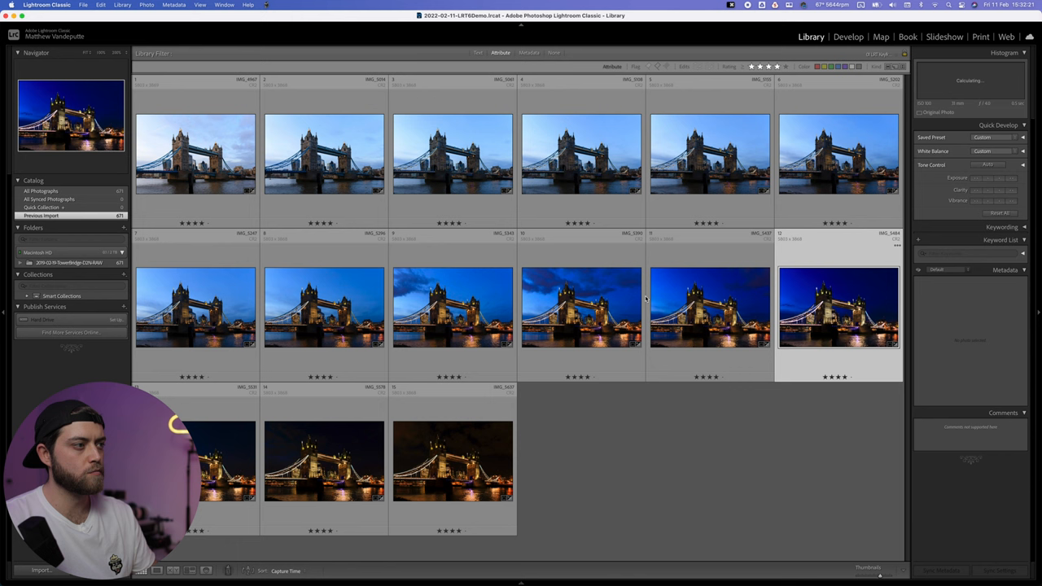
left_click(267, 7)
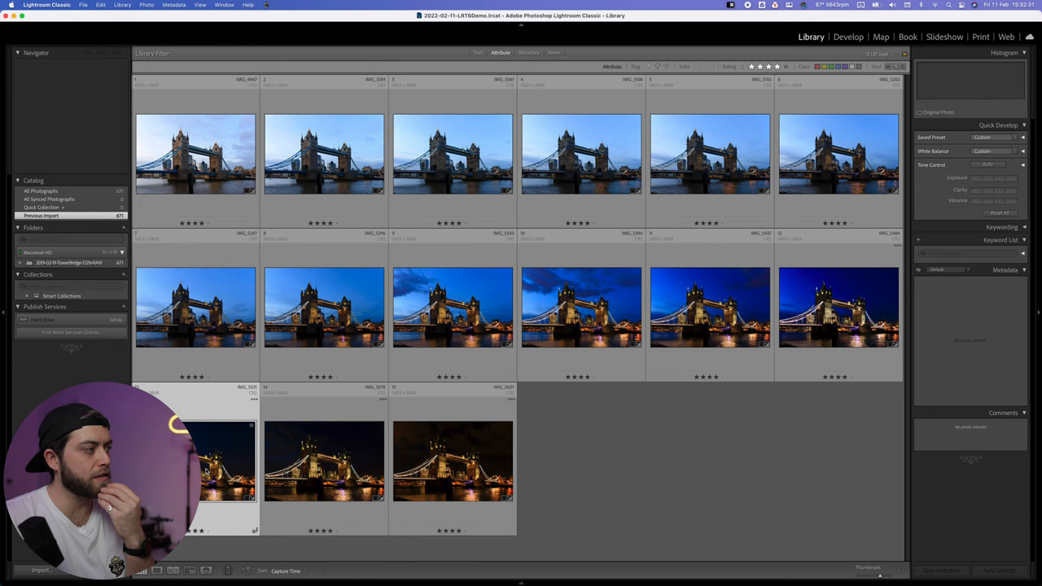
Grade night keyframe IMG_5531 in Develop for a brighter, bluer sky and return to the grid.
left_click(848, 36)
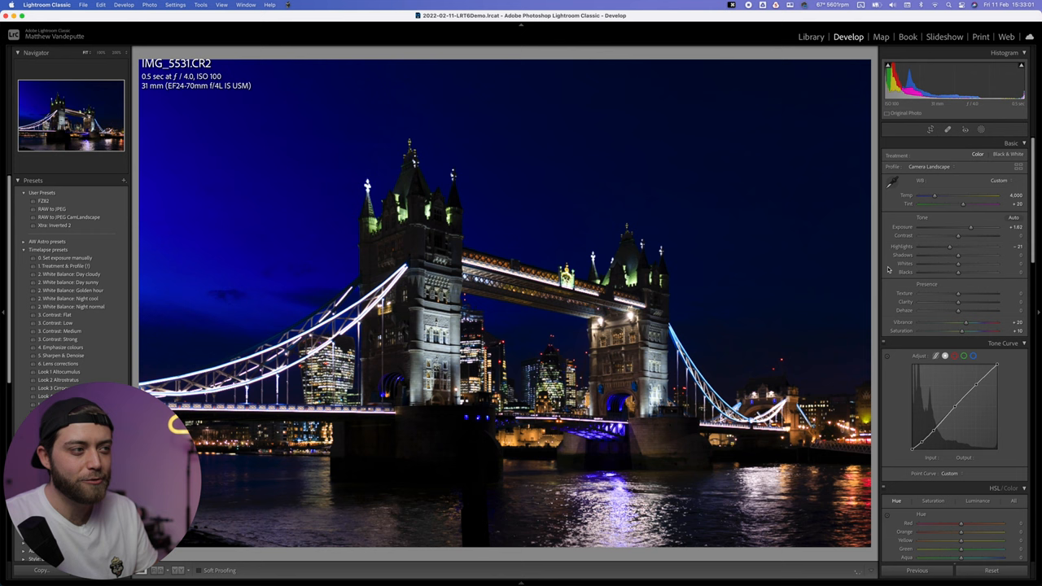
left_click(811, 36)
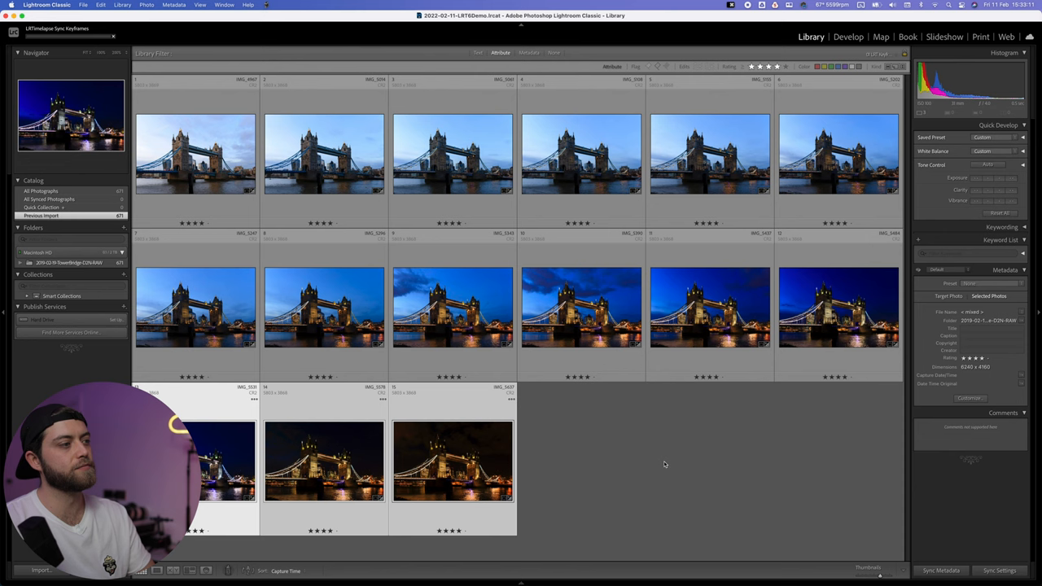
Lower the last night keyframe's exposure and run 01 LRTimelapse Sync Keyframes on it.
left_click(848, 35)
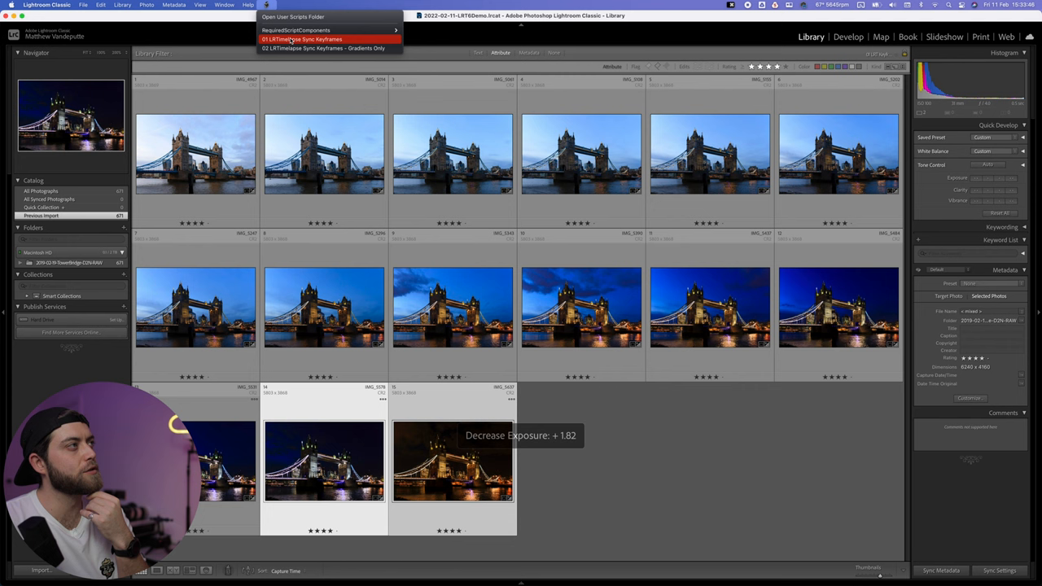
left_click(303, 39)
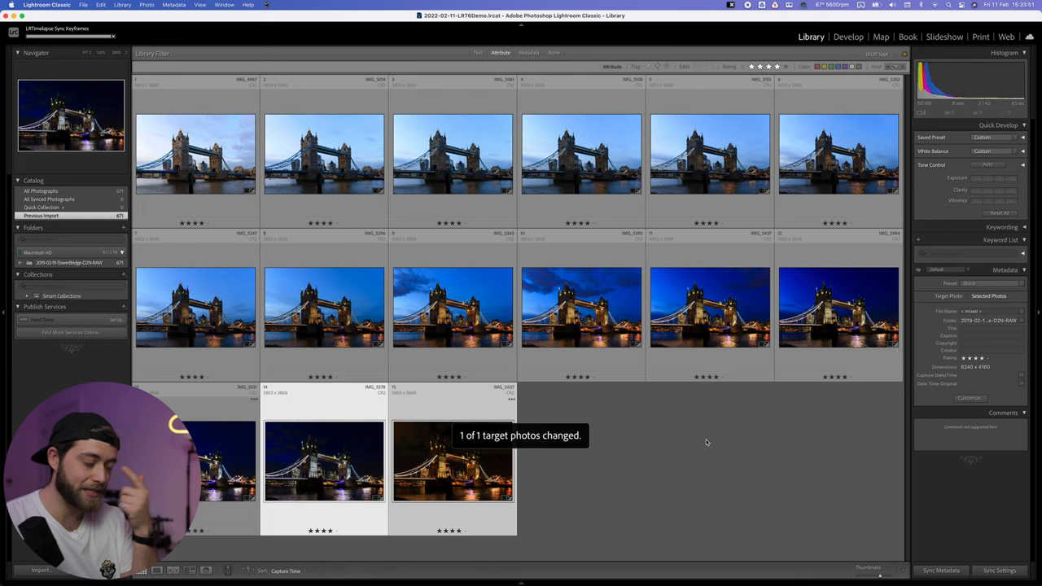
Grade final night keyframe IMG_5637, compare Before/After, and return to the grid with all keyframes selected.
left_click(847, 36)
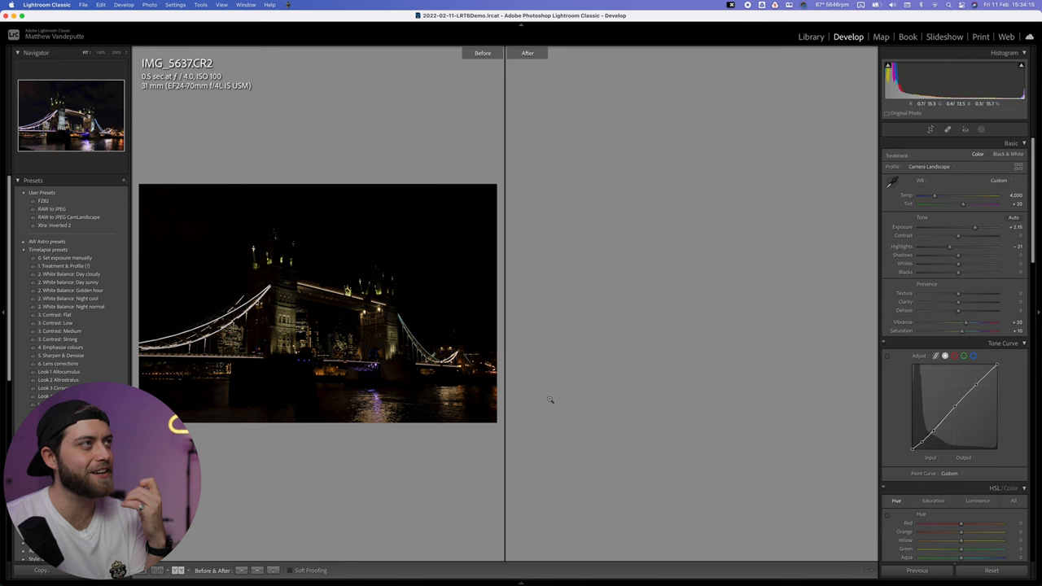
left_click(528, 52)
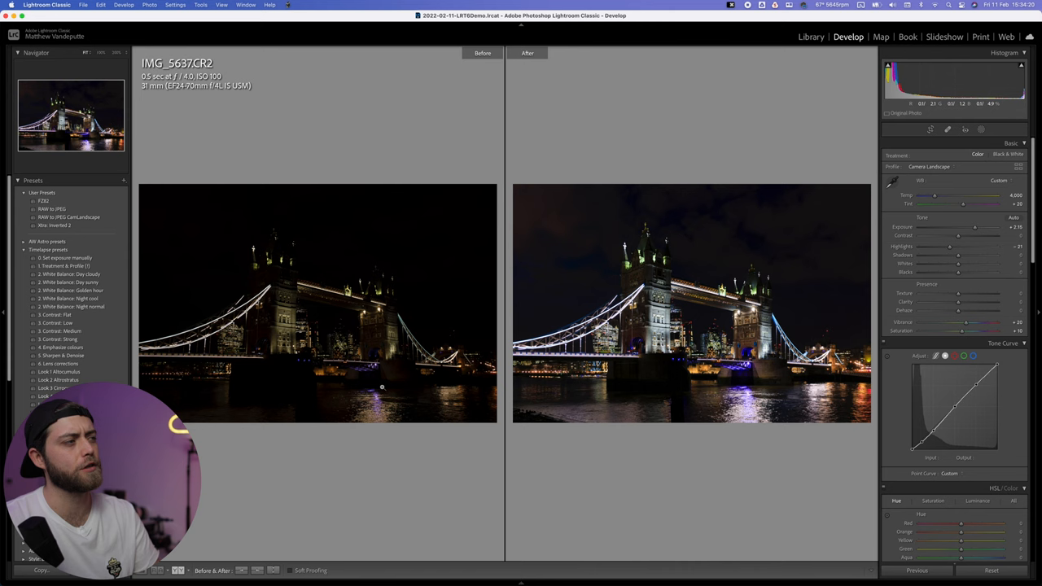
key("g")
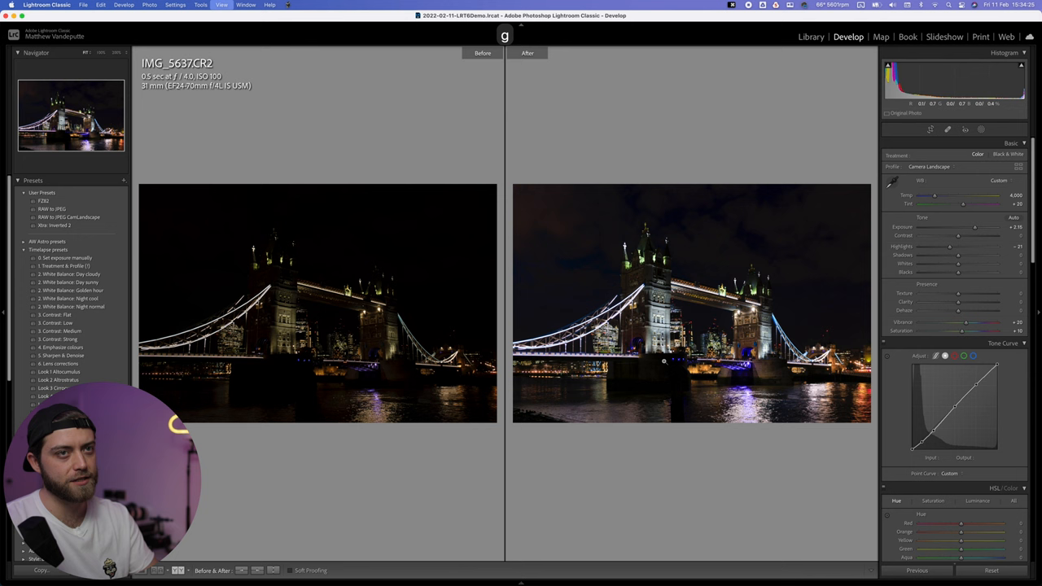
left_click(810, 36)
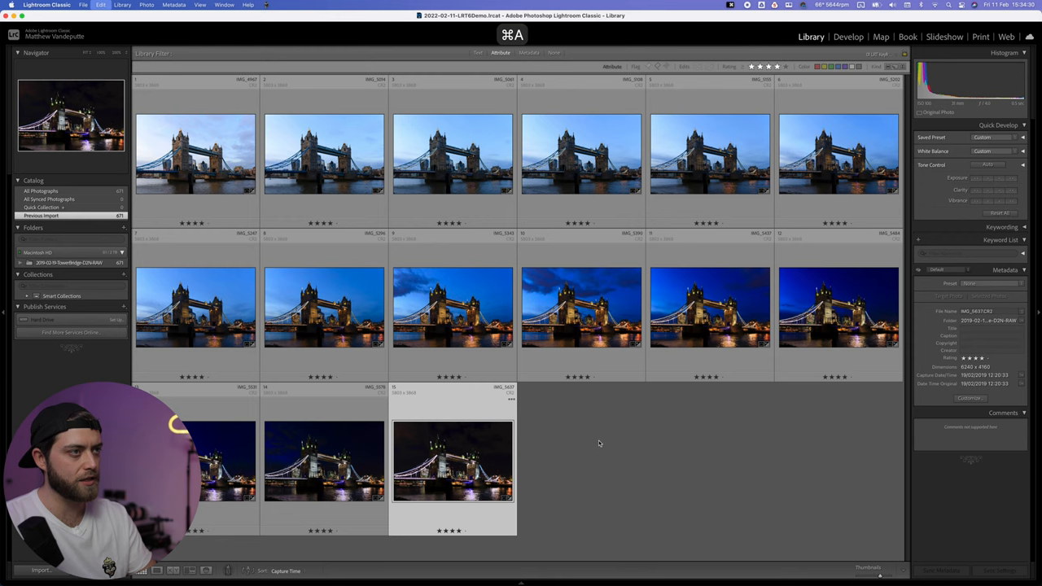
Save the selected keyframes' metadata to their files via the context menu.
right_click(453, 306)
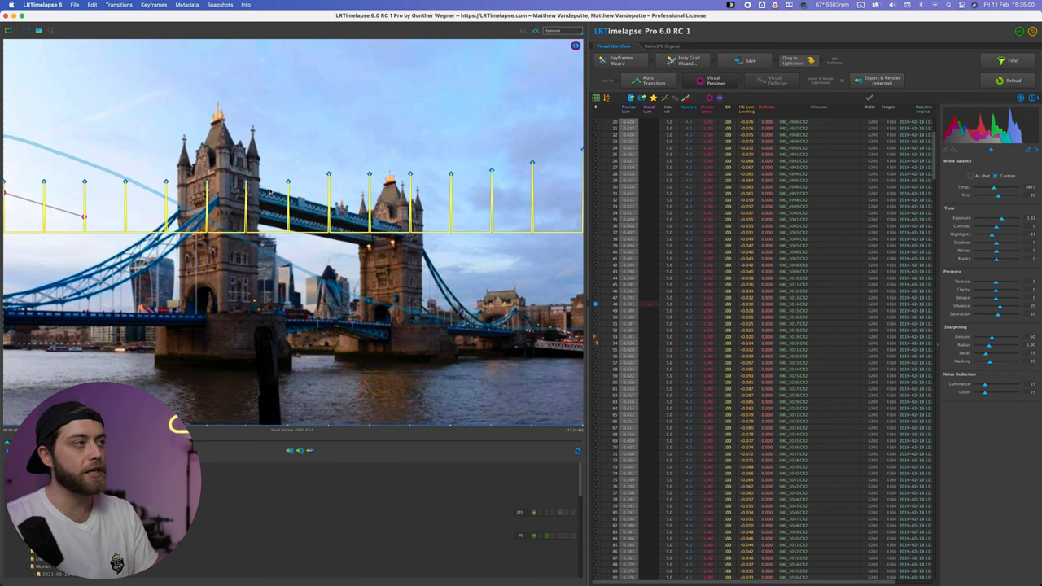
Reload the keyframe metadata and run Auto Transition across the Tower Bridge sequence.
left_click(648, 81)
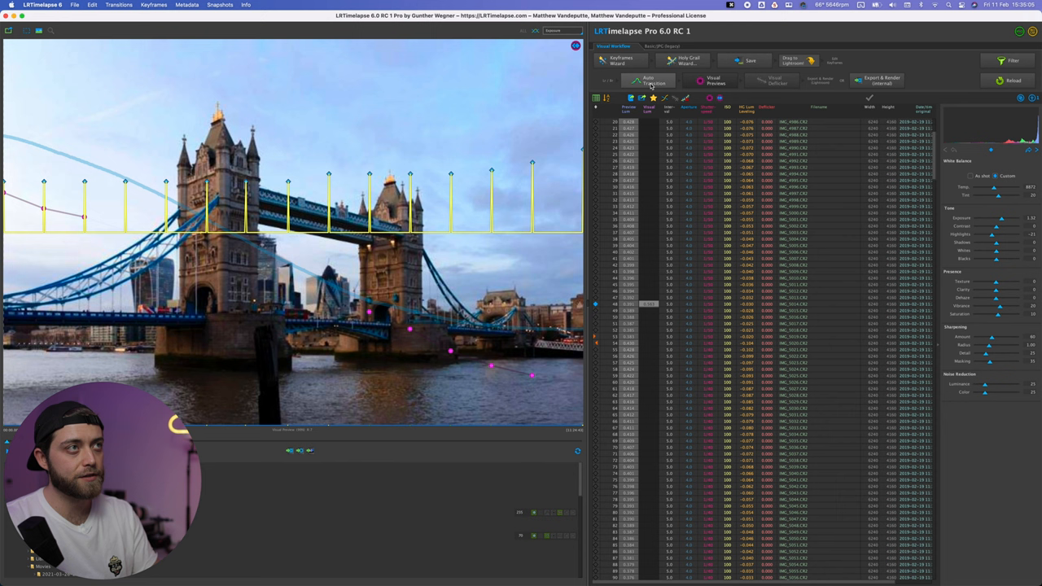
left_click(648, 82)
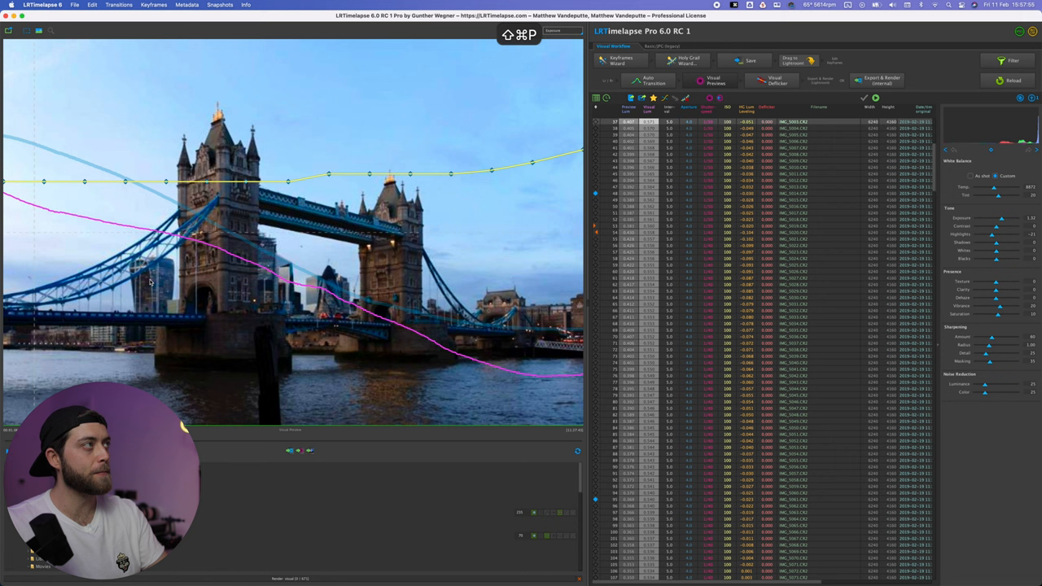
Render the Visual Preview and switch to the preview movie in QuickTime Player.
key("cmd+tab")
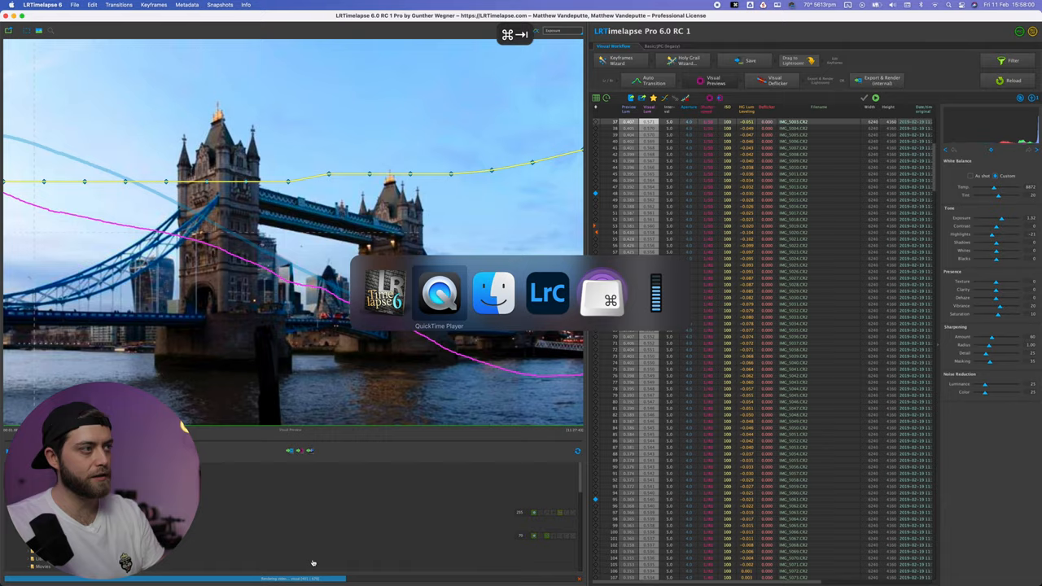
left_click(440, 293)
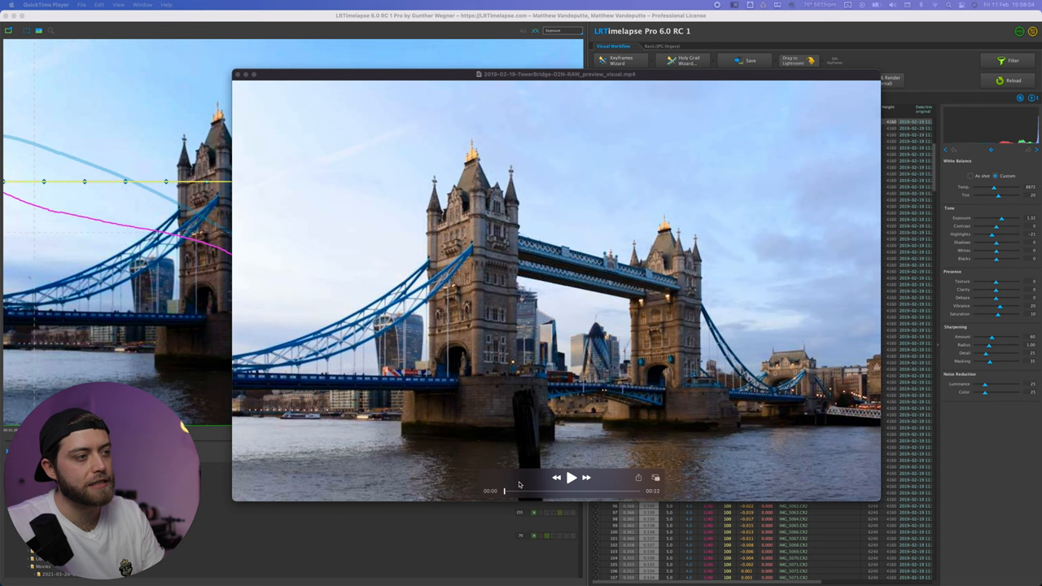
Play the preview, scrub between daylight, dusk, blue hour and night, then close the movie.
left_click(571, 479)
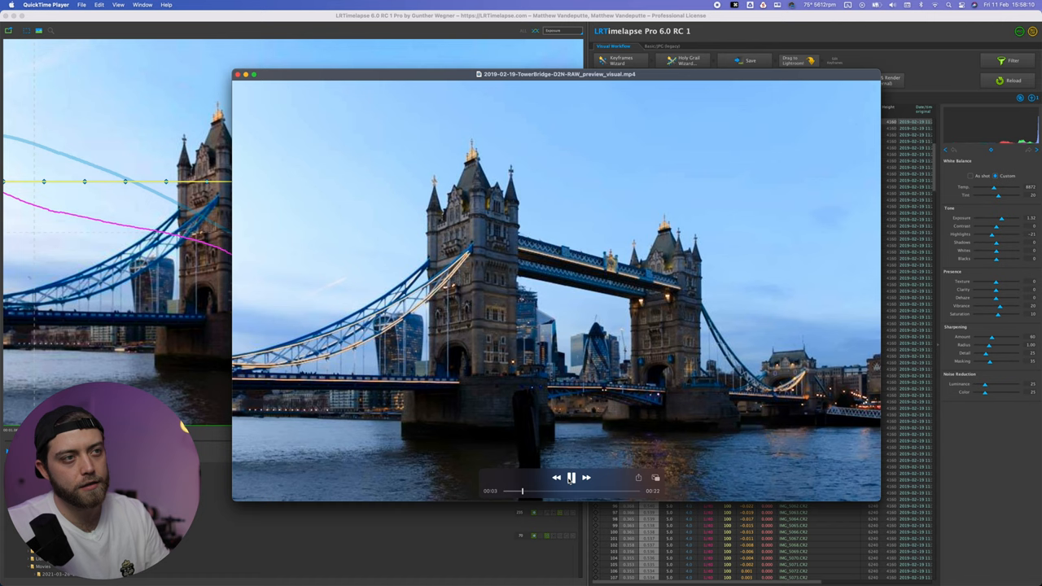
left_click(570, 479)
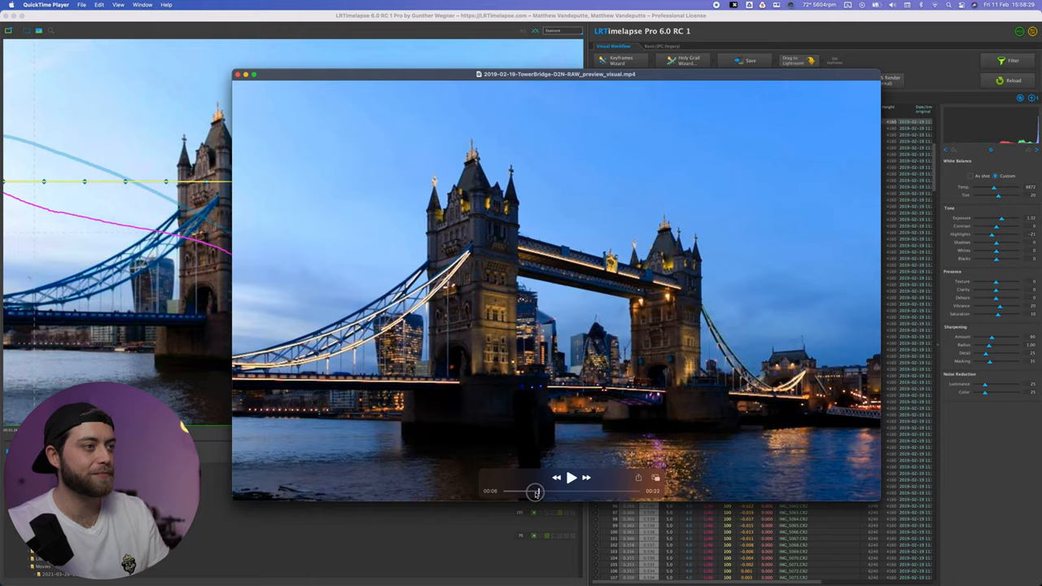
left_click_drag(534, 492, 615, 491)
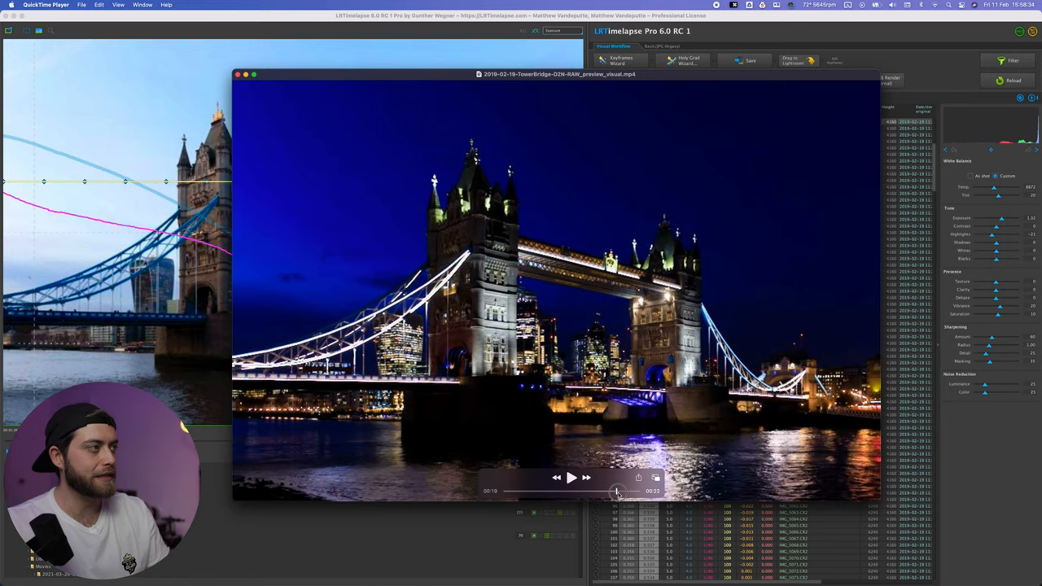
left_click_drag(616, 491, 563, 491)
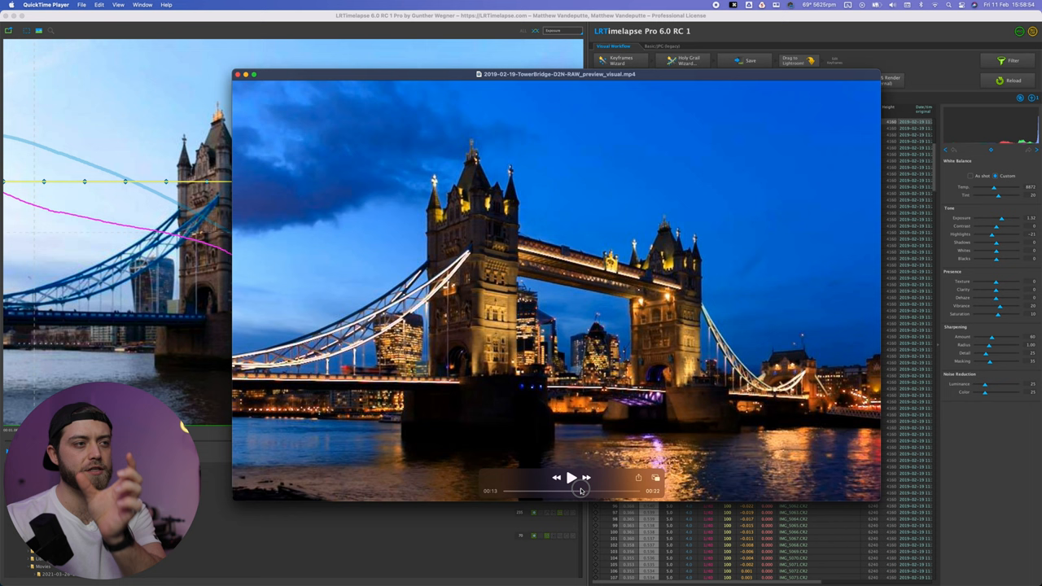
left_click_drag(583, 492, 544, 492)
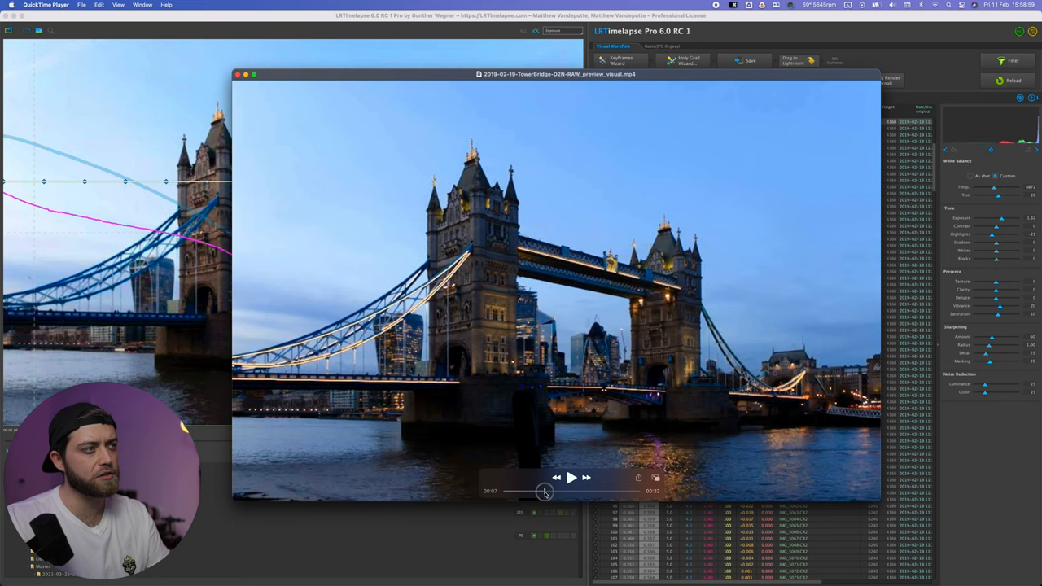
left_click_drag(544, 490, 593, 490)
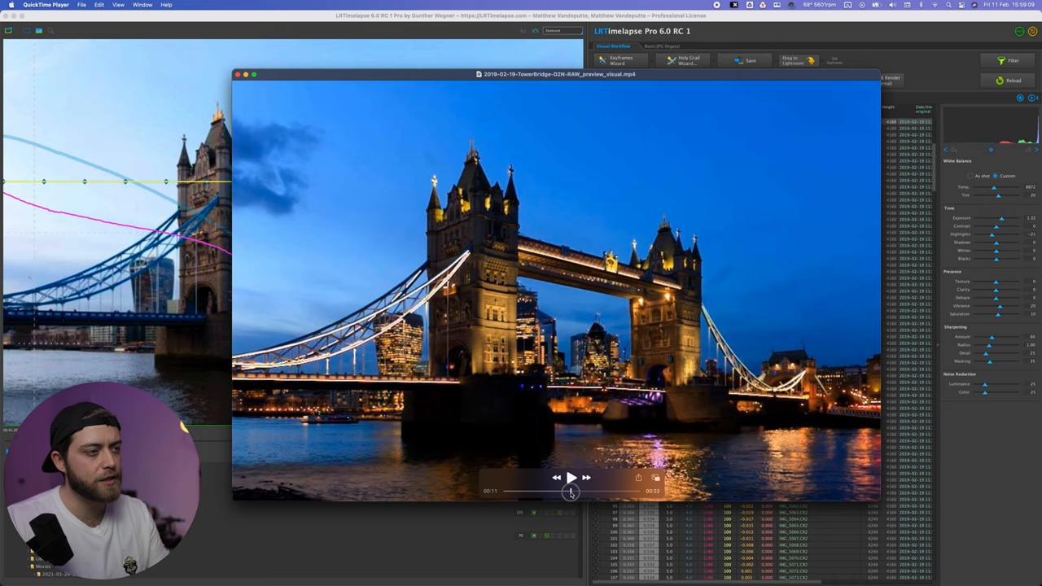
left_click(571, 479)
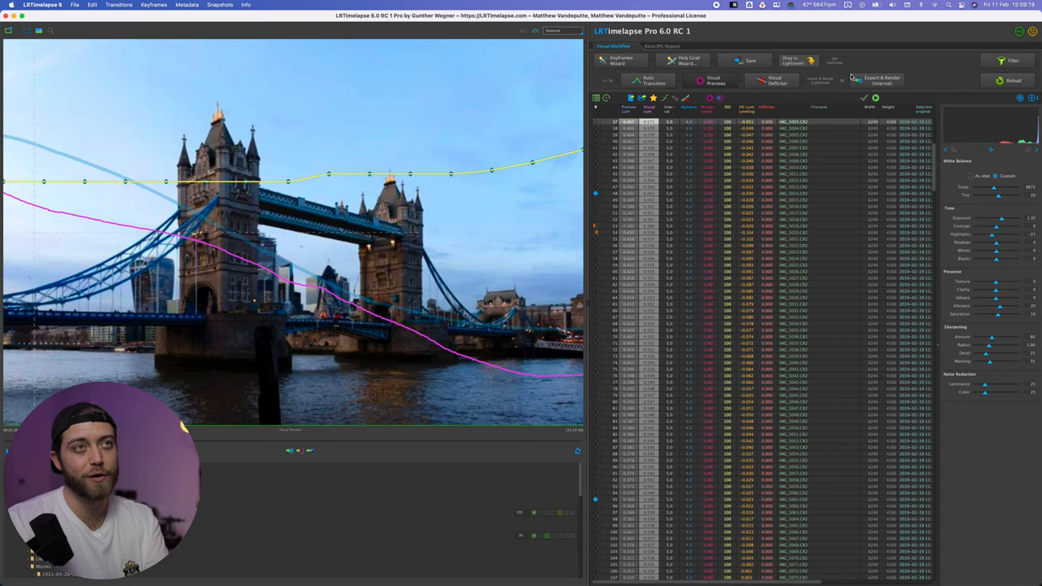
Bring up the Render Video dialog, review its settings, and cancel back to the sequence.
left_click(879, 80)
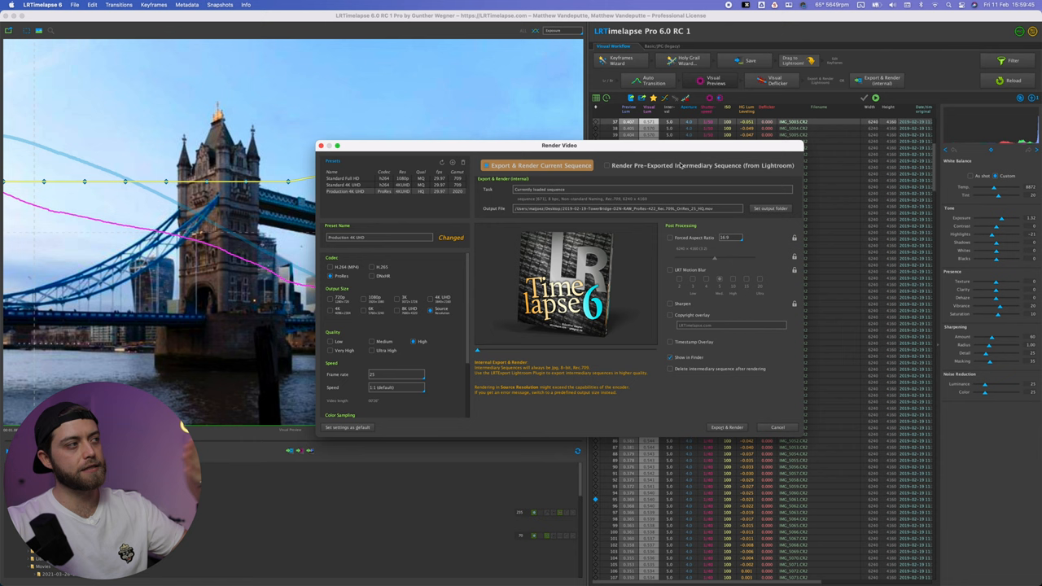
mouse_move(676, 196)
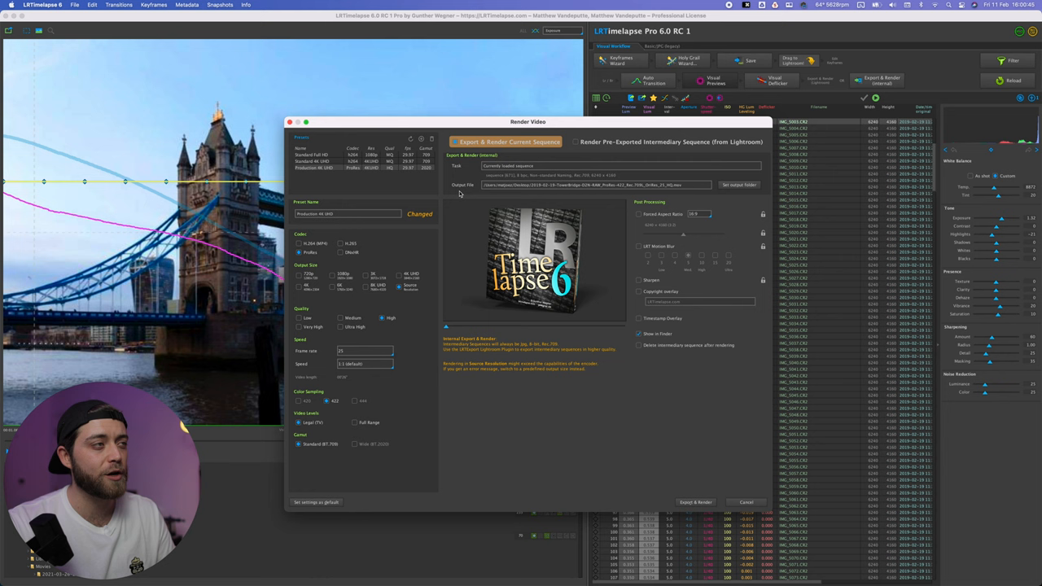
mouse_move(706, 466)
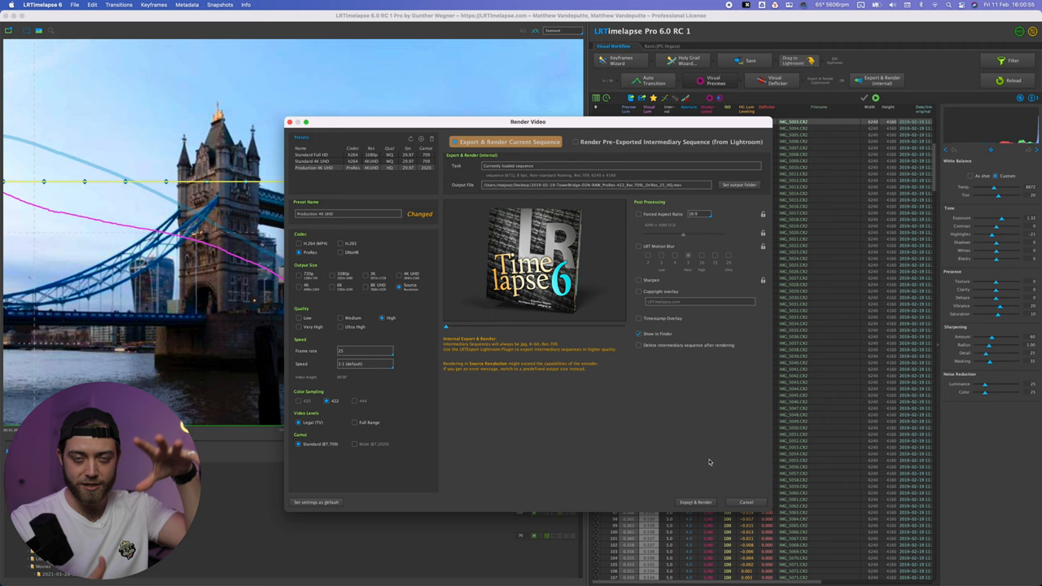
left_click(745, 502)
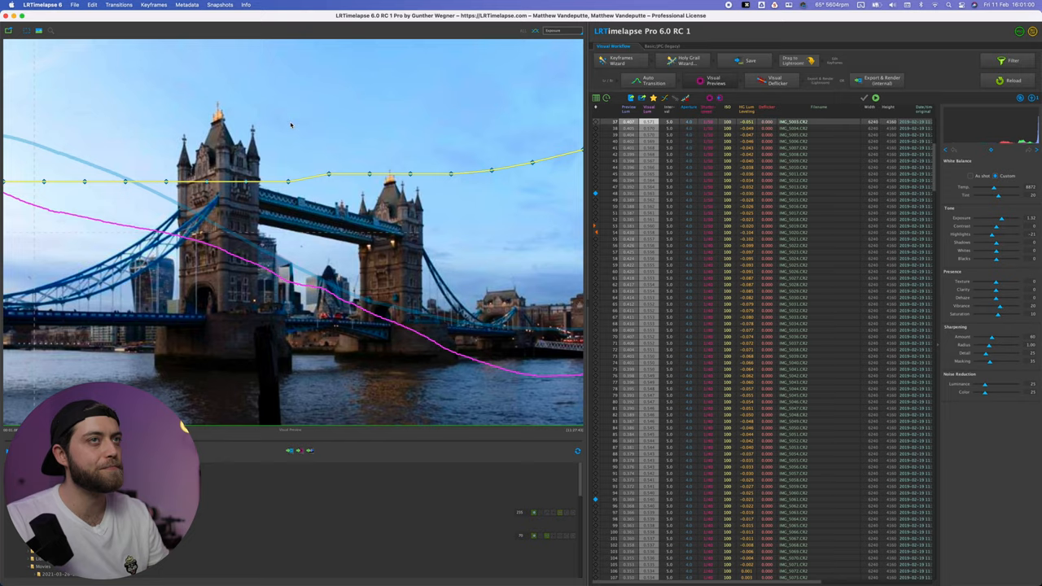